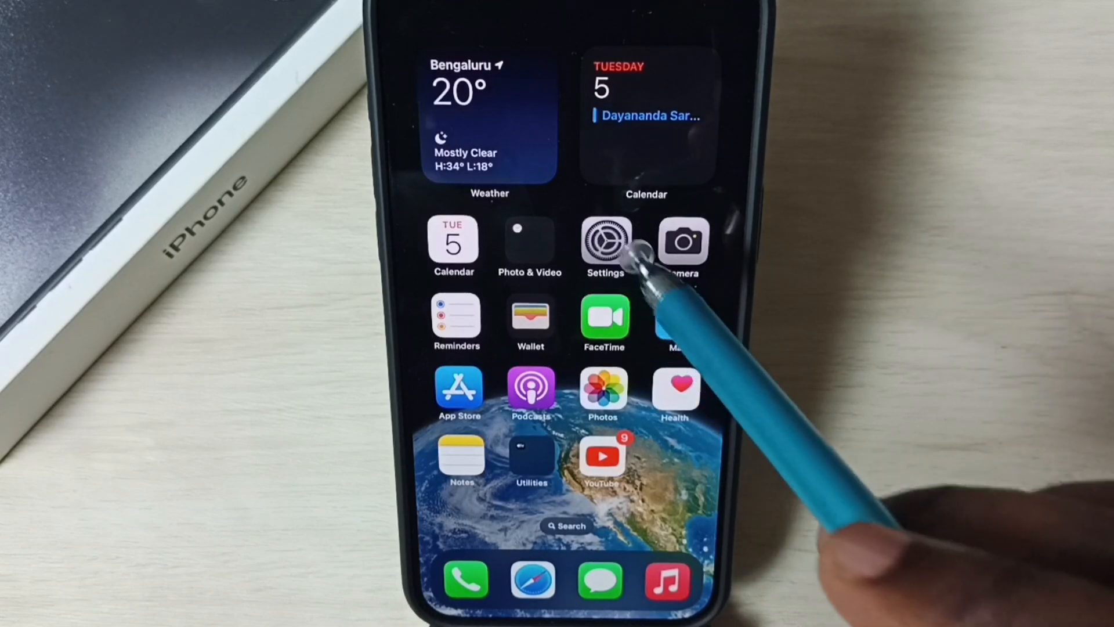
Step: Launch Settings from the home screen and scroll down to the Accessibility entry
click(605, 242)
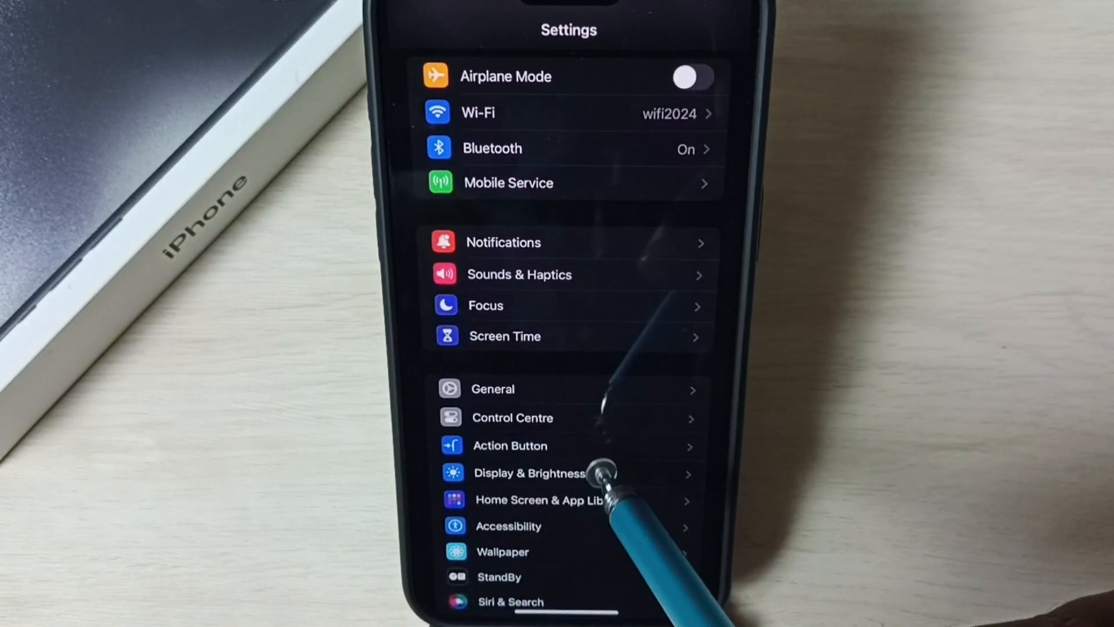
scroll(down, 3)
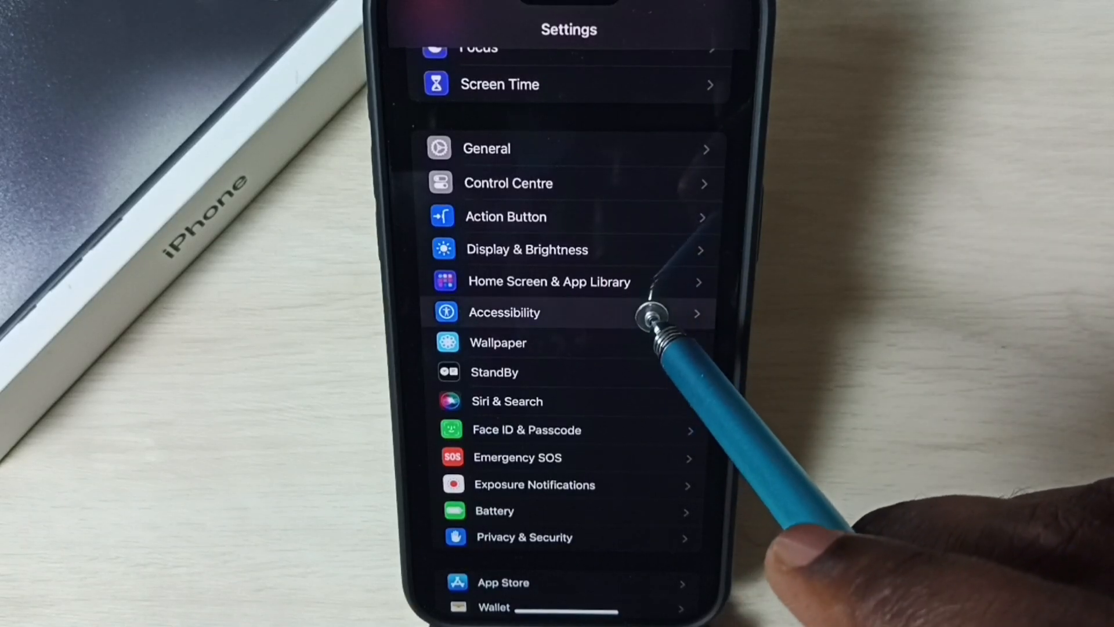
Step: Go through Accessibility and Touch to set Back Tap Double Tap to Lock Screen
click(504, 312)
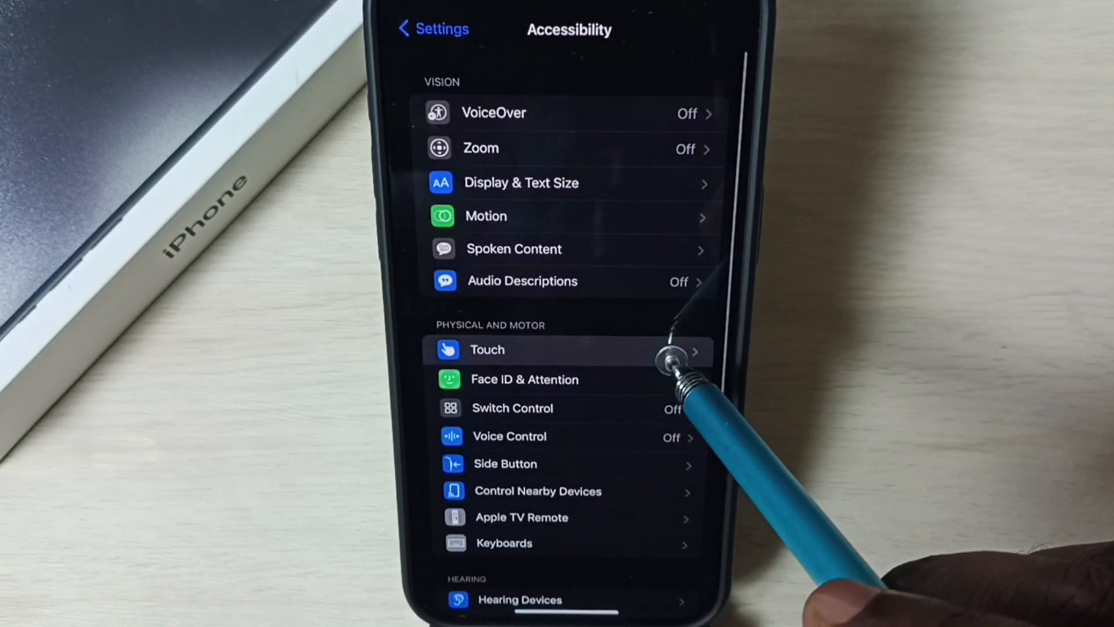
click(487, 350)
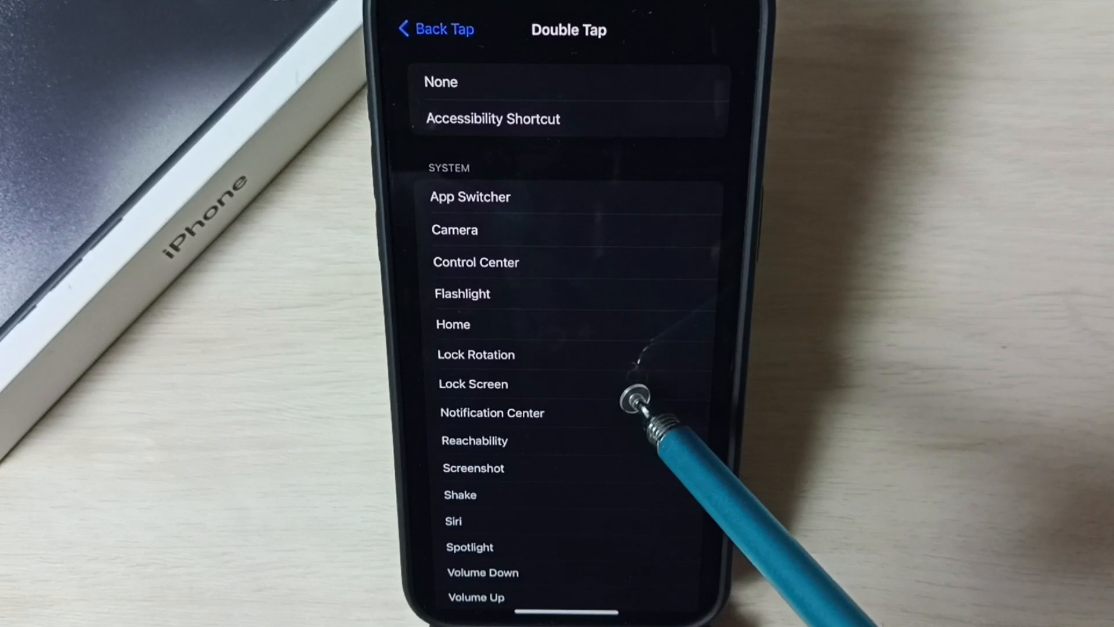
click(474, 383)
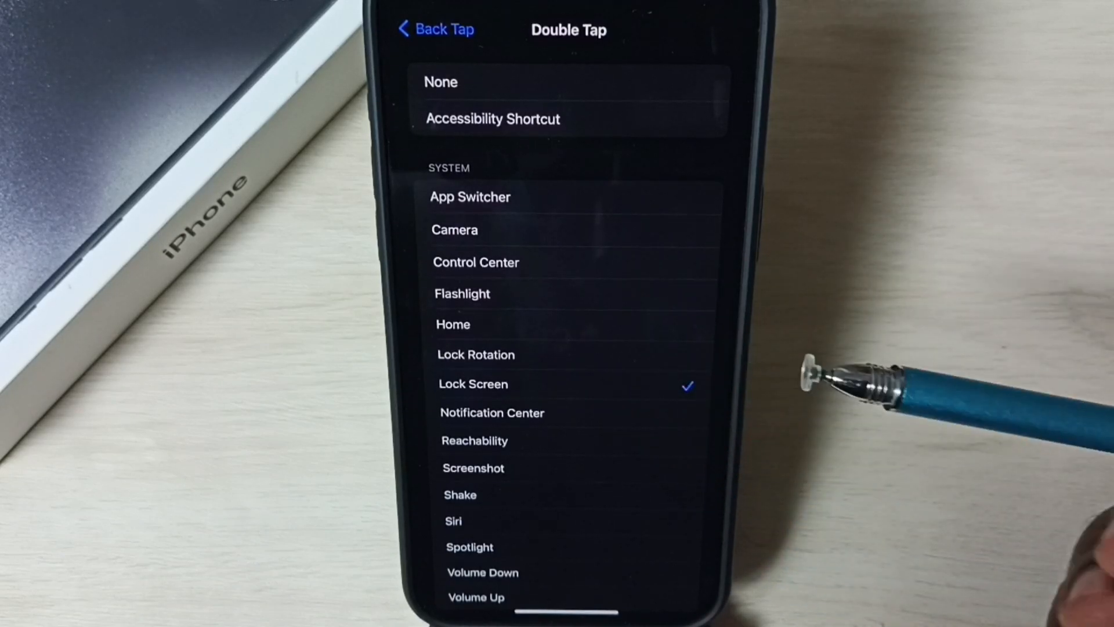